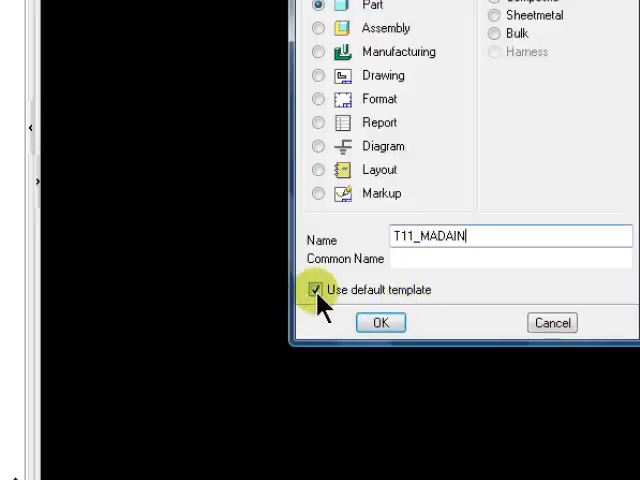
# - Create part T11_MADAIN without the default template
pyautogui.click(316, 289)
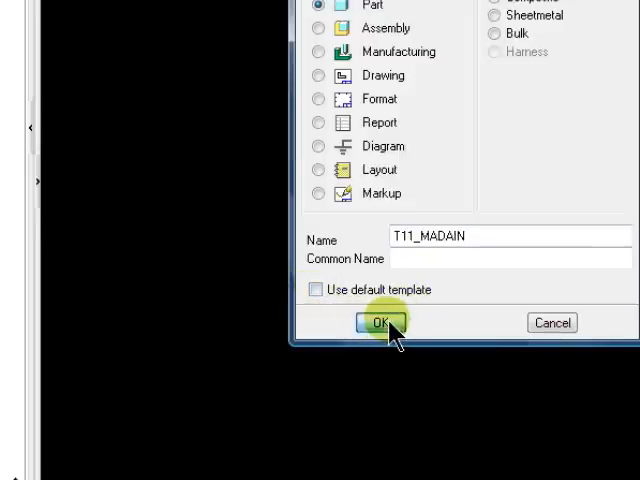
pyautogui.click(378, 322)
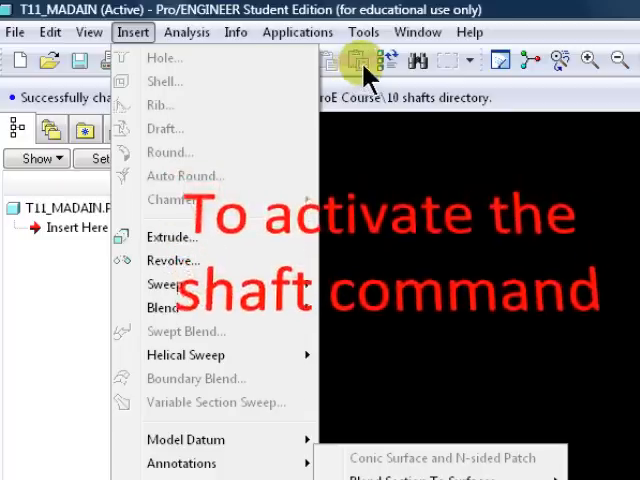
# - Show all config options, sorted alphabetically, and select allow_anatomic_features
pyautogui.click(363, 32)
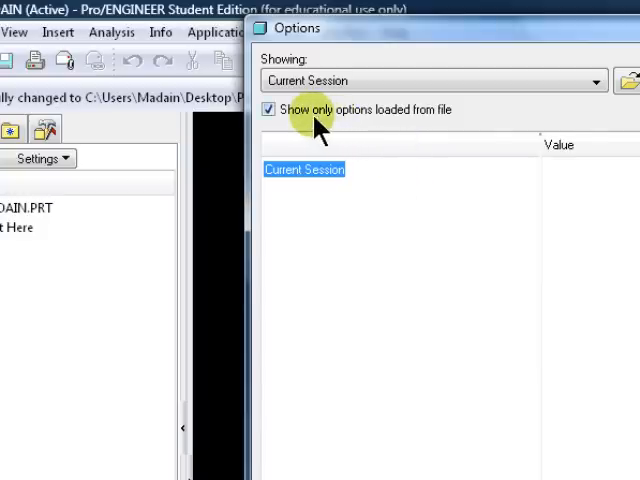
pyautogui.click(268, 109)
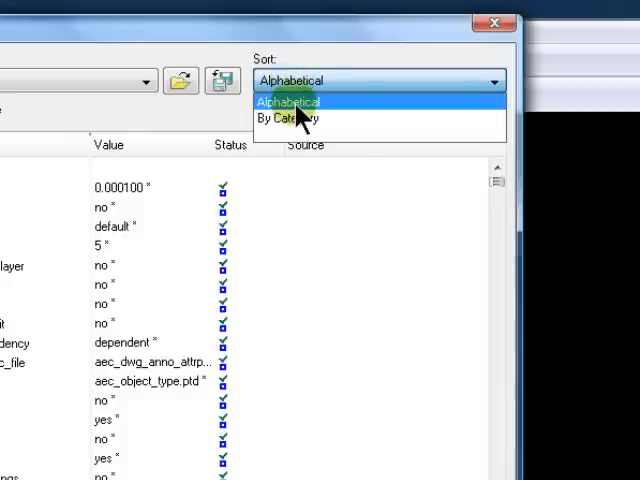
pyautogui.click(289, 101)
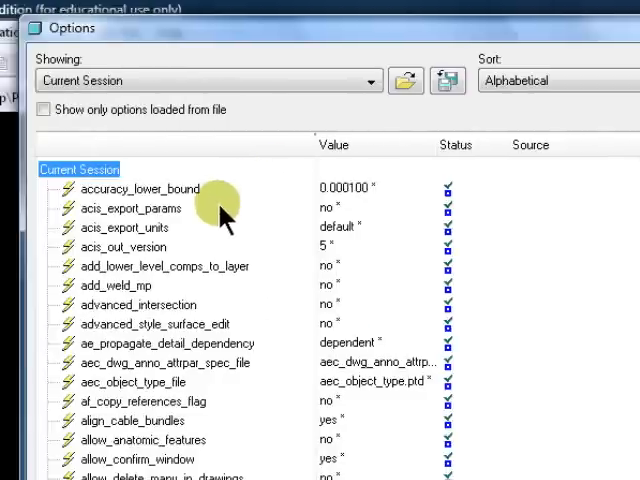
pyautogui.scroll(-3)
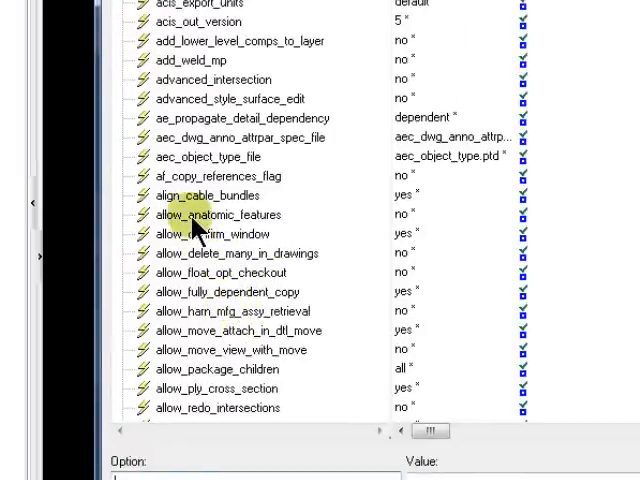
pyautogui.click(216, 214)
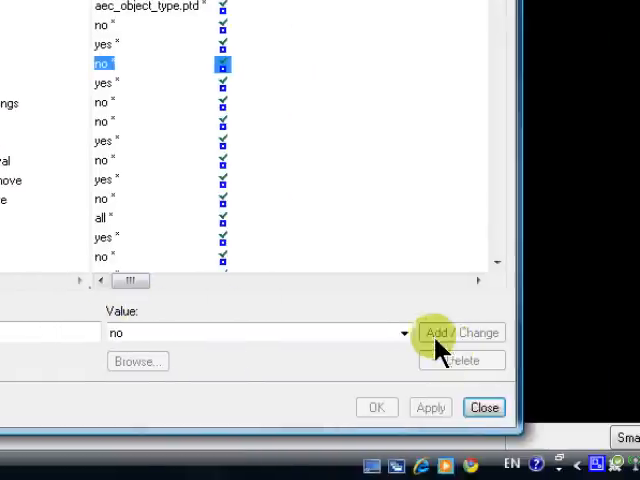
# - Set allow_anatomic_features to yes, apply it and close the options
pyautogui.click(403, 332)
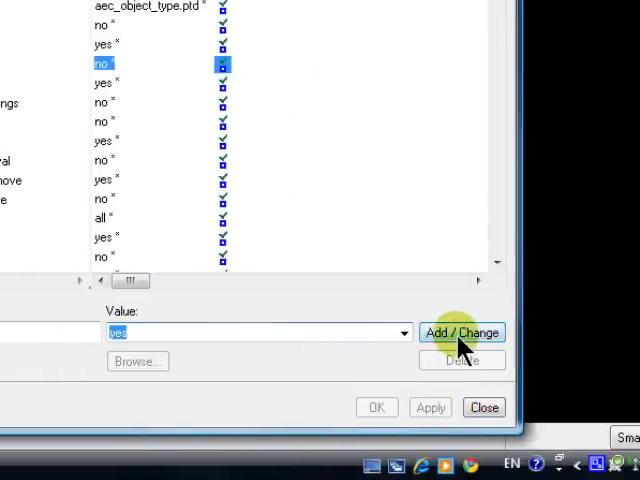
pyautogui.click(461, 332)
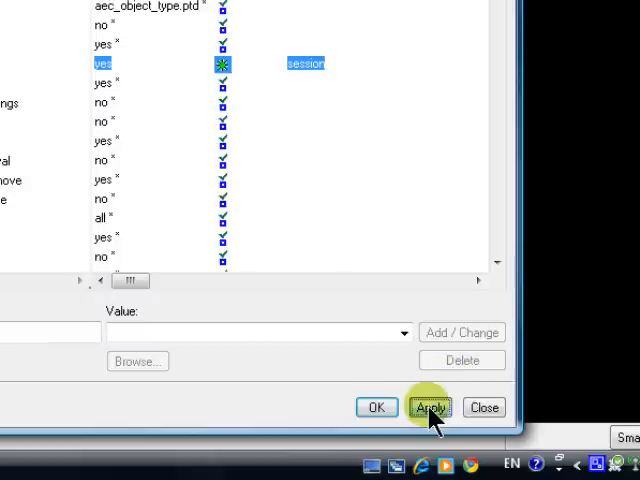
pyautogui.click(431, 407)
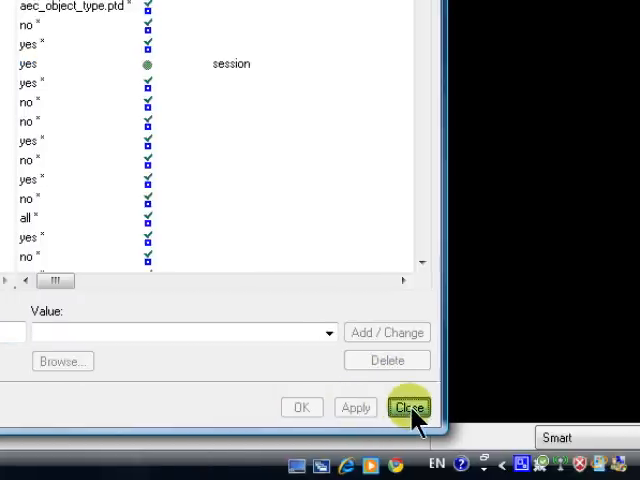
pyautogui.click(408, 407)
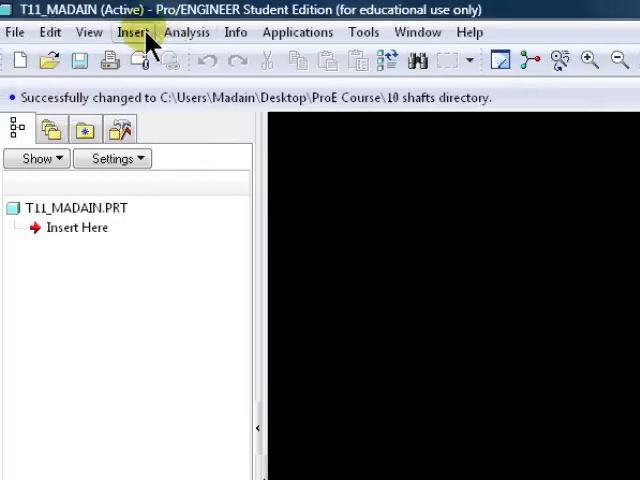
pyautogui.click(131, 32)
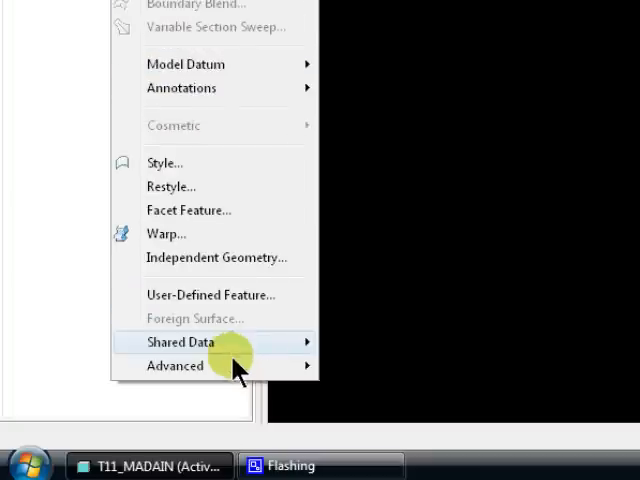
pyautogui.click(175, 365)
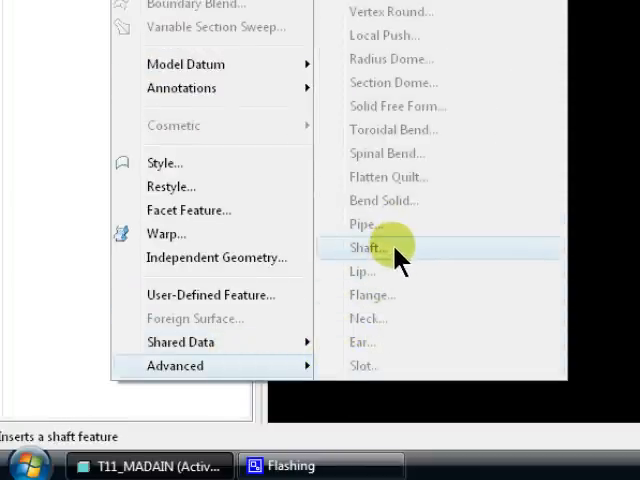
pyautogui.moveTo(375, 318)
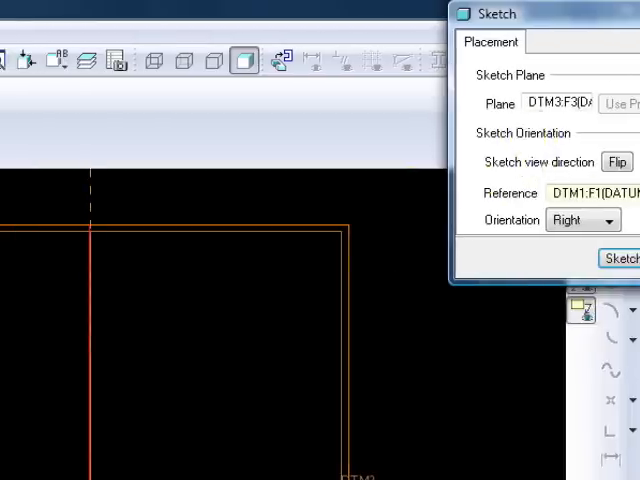
# - Replace DTM3 with DTM2 as the base plate's sketch plane
pyautogui.click(619, 258)
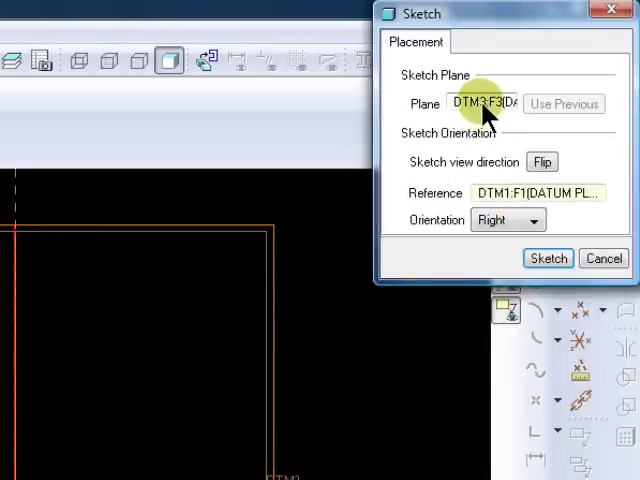
pyautogui.rightClick(485, 103)
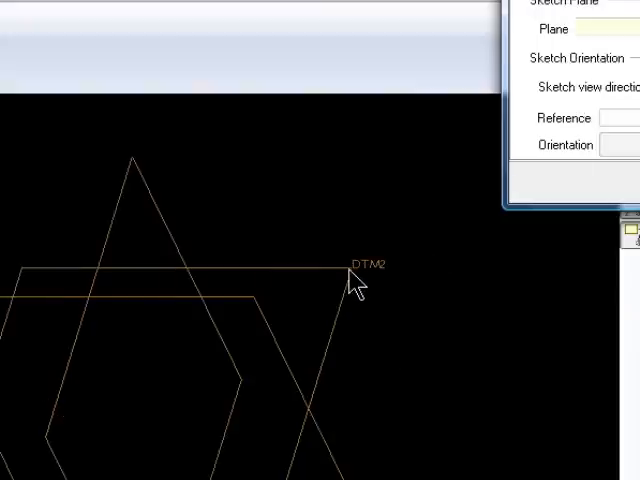
pyautogui.click(360, 265)
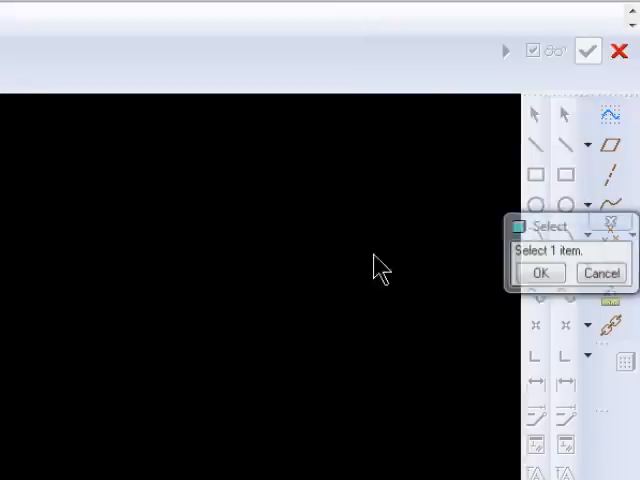
# - Accept the sketch and extrude the base plate .75 deep
pyautogui.click(568, 177)
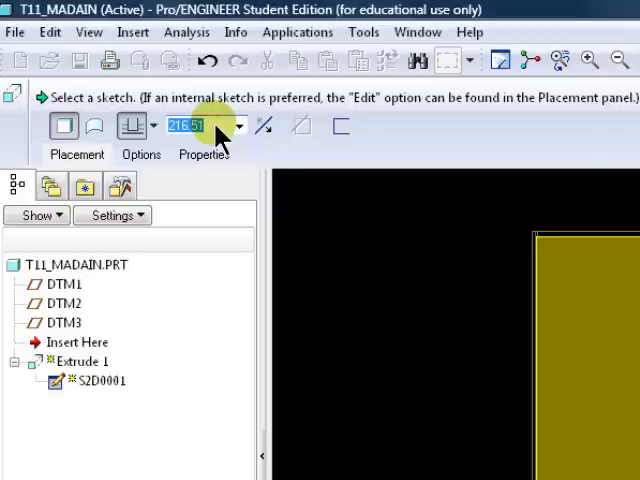
pyautogui.write('.75')
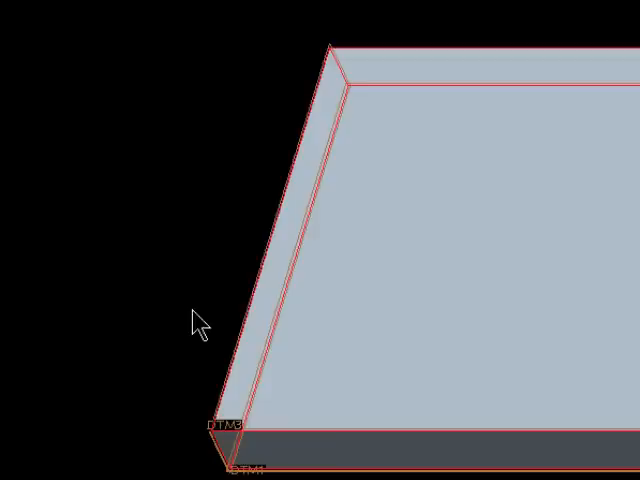
pyautogui.click(412, 312)
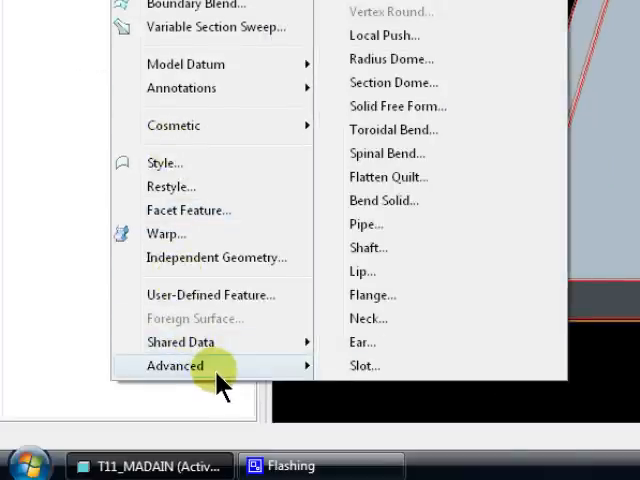
pyautogui.moveTo(372, 295)
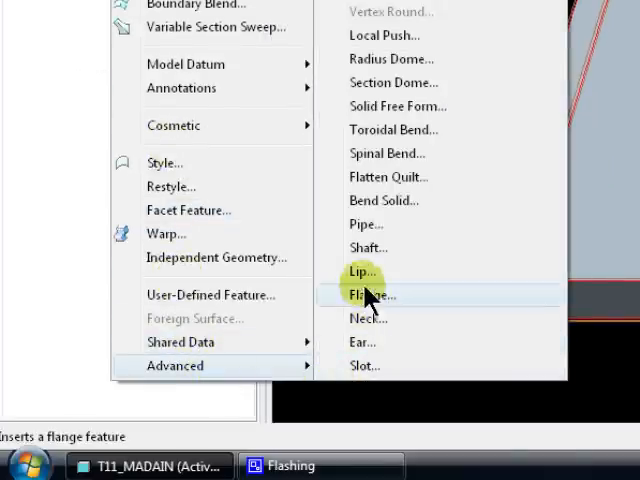
pyautogui.moveTo(362, 342)
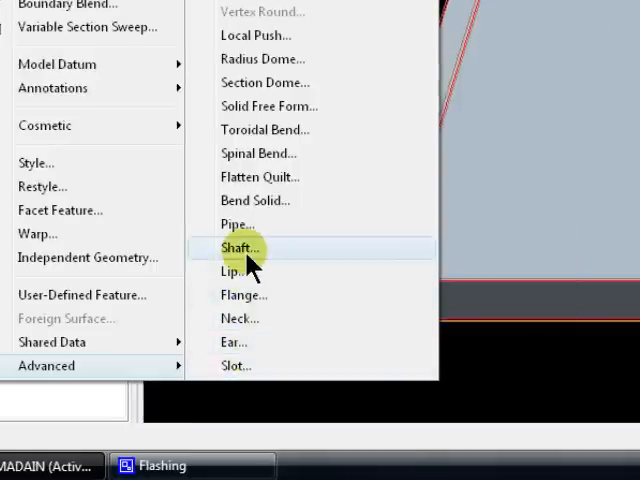
# - Choose Insert > Advanced > Shaft to begin the shaft feature
pyautogui.click(240, 247)
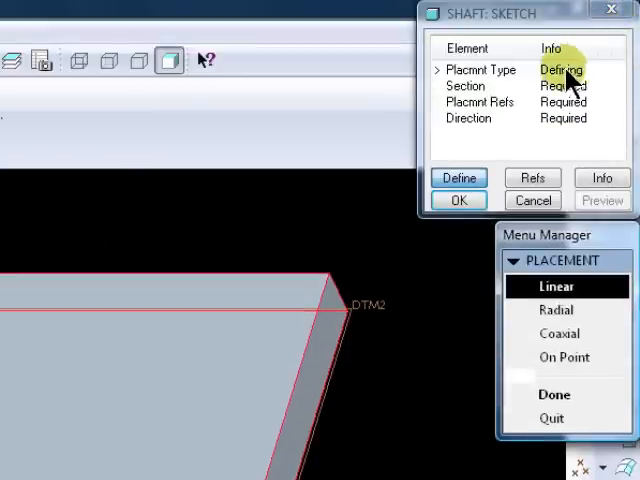
# - Keep Linear placement for the shaft and confirm with Done
pyautogui.click(465, 86)
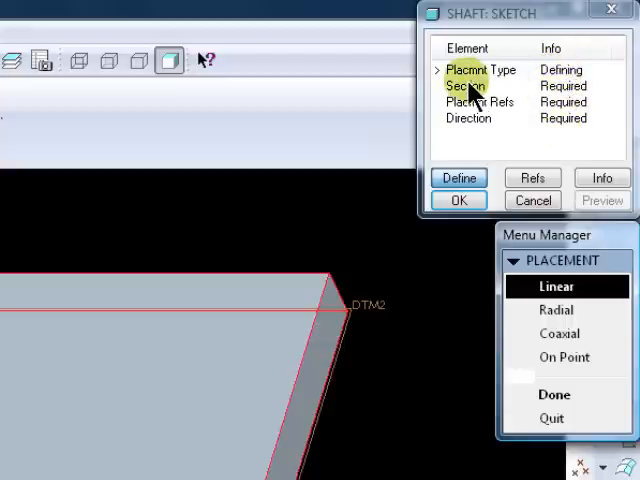
pyautogui.click(478, 102)
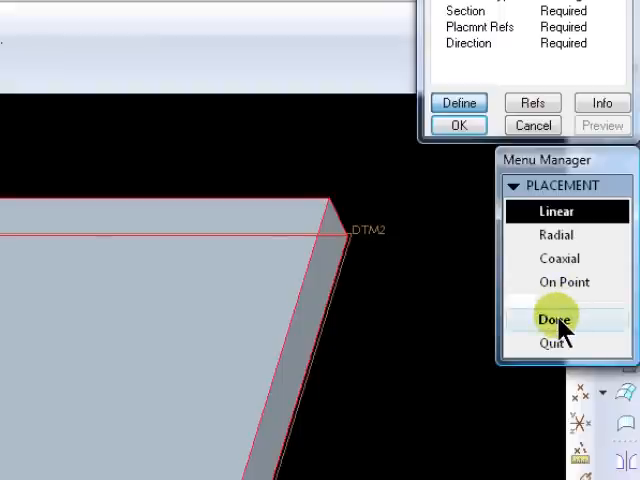
pyautogui.click(555, 318)
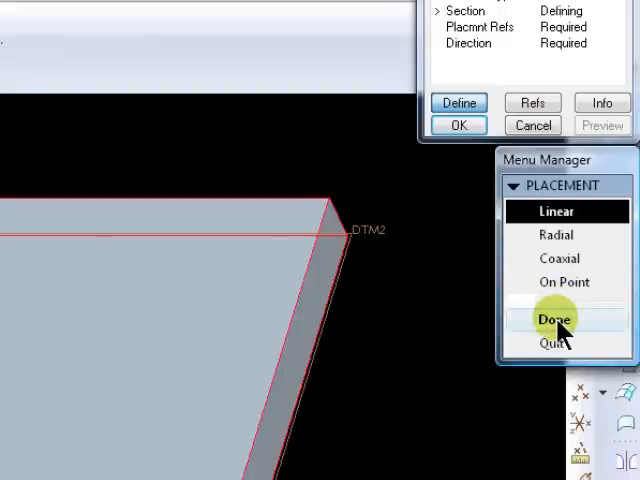
pyautogui.click(557, 318)
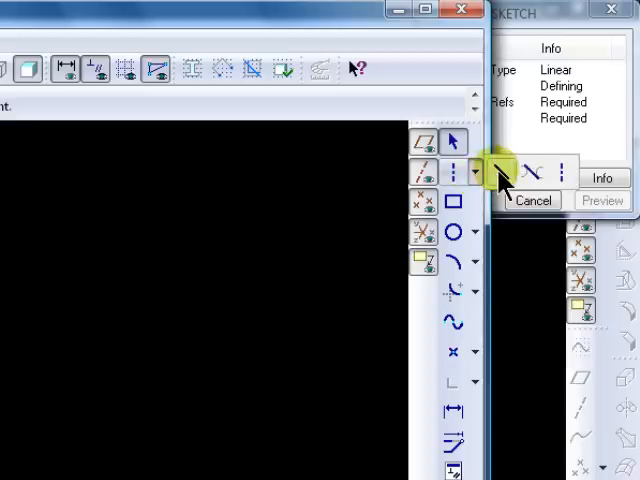
# - Pick the line tool for the shaft's centerline and stepped profile
pyautogui.click(497, 172)
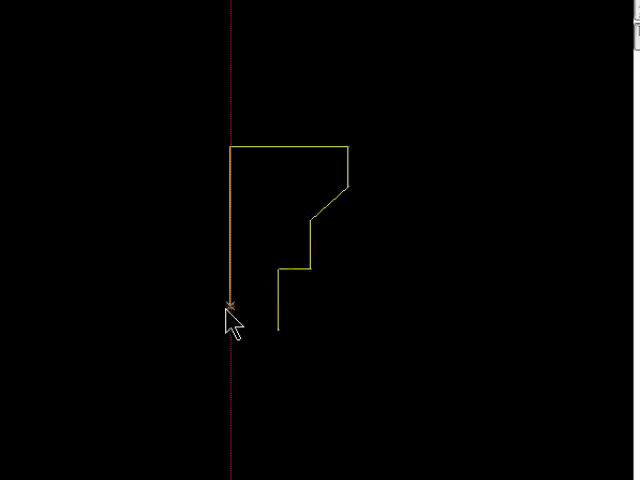
# - End the shaft profile's last line on the centerline
pyautogui.click(280, 307)
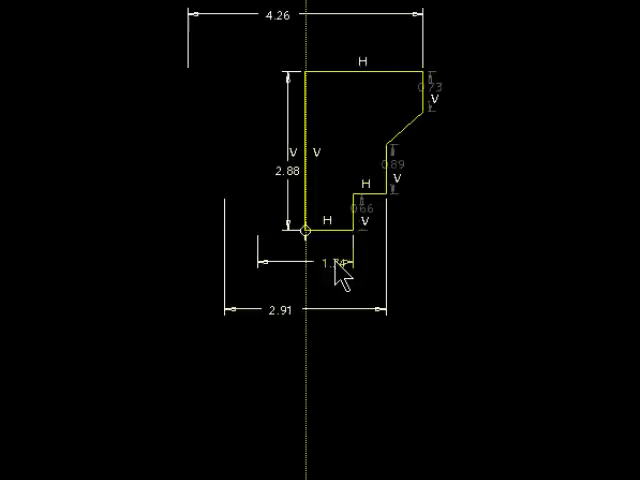
pyautogui.moveTo(360, 255)
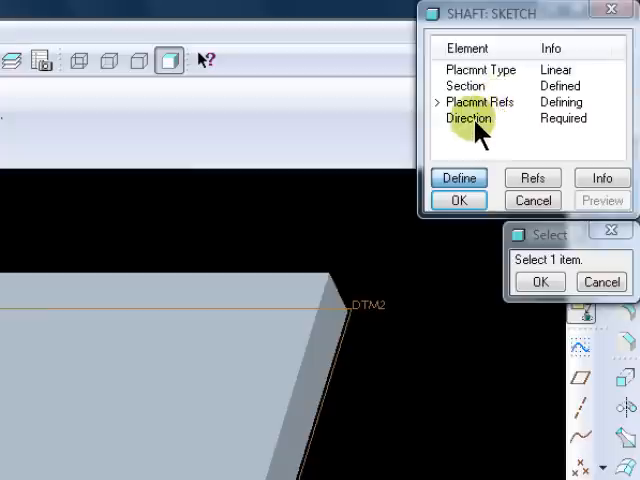
pyautogui.moveTo(430, 260)
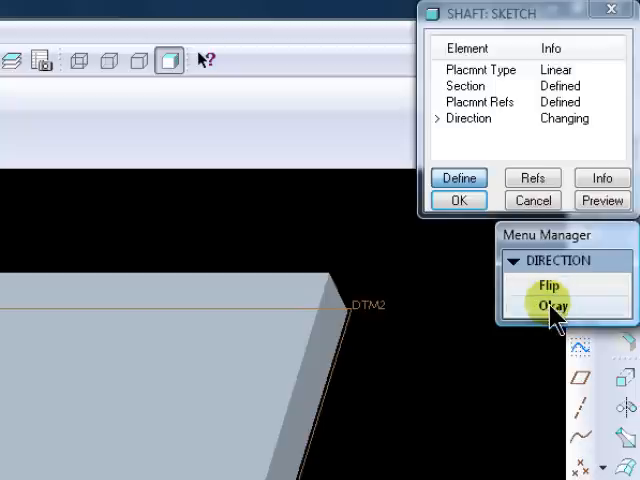
# - Accept the shaft direction with Okay to finish the Shaft feature
pyautogui.click(549, 304)
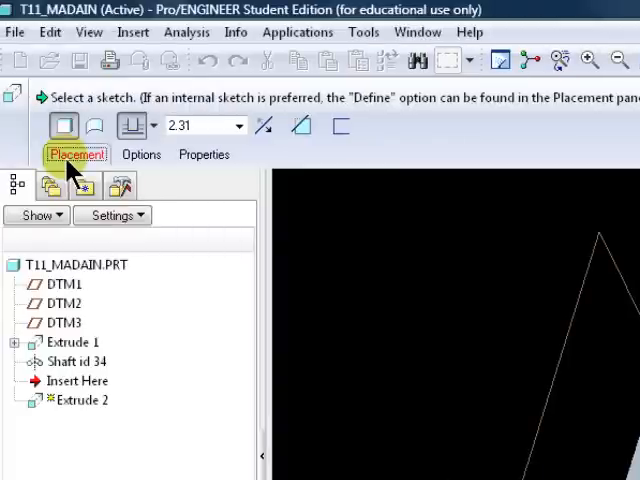
# - Define a new internal sketch from the second extrusion's Placement settings
pyautogui.click(76, 154)
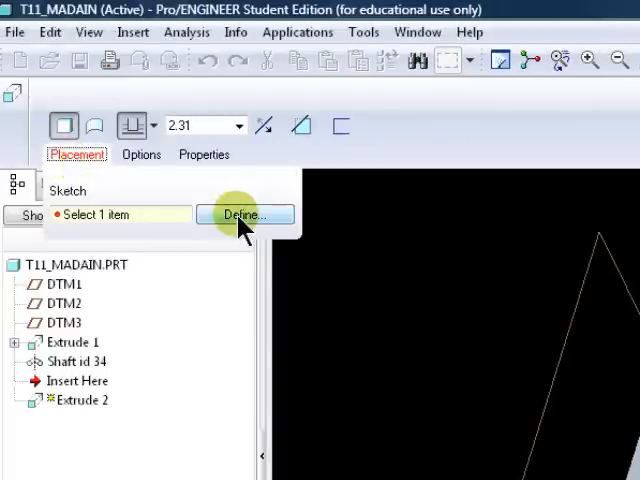
pyautogui.click(243, 215)
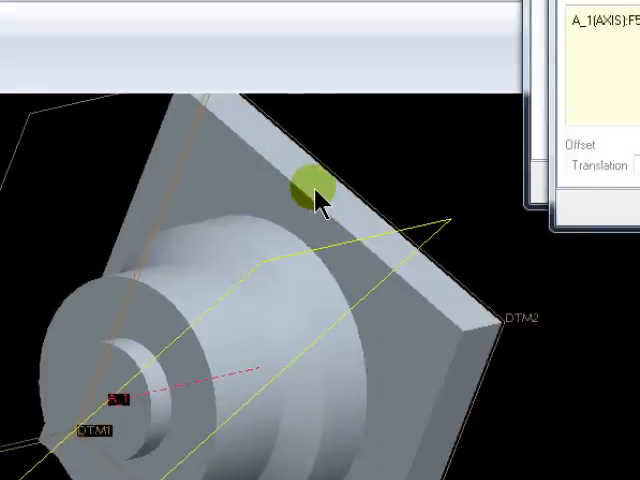
# - Orbit the model while defining the datum plane through A_1 at 45° rotation
pyautogui.moveTo(308, 185); pyautogui.dragTo(370, 365)
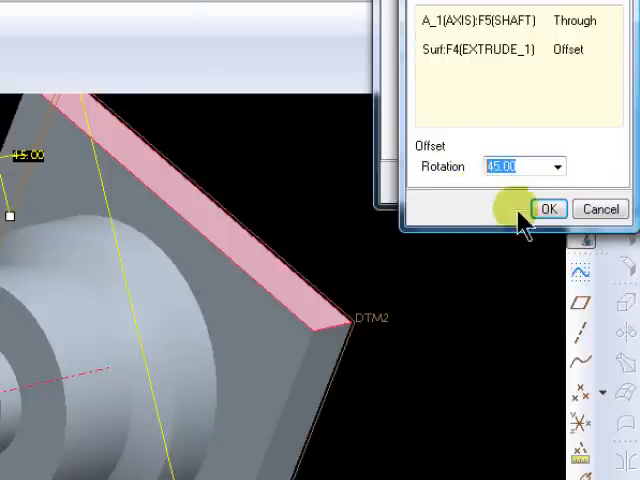
# - Create DTM4 as the sketch plane, referencing the Shaft surface with Top orientation
pyautogui.click(548, 209)
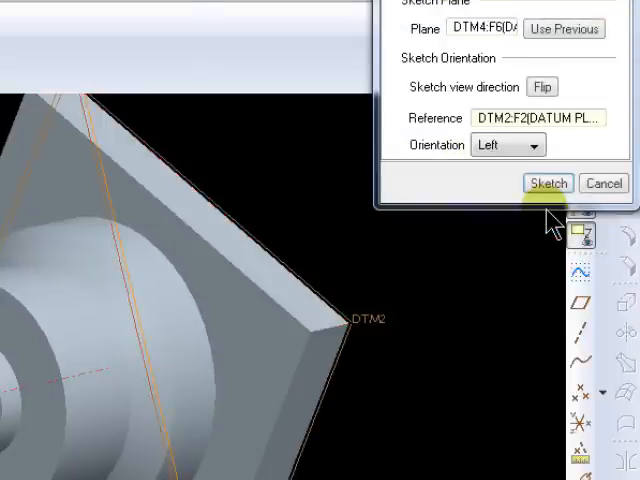
pyautogui.click(548, 183)
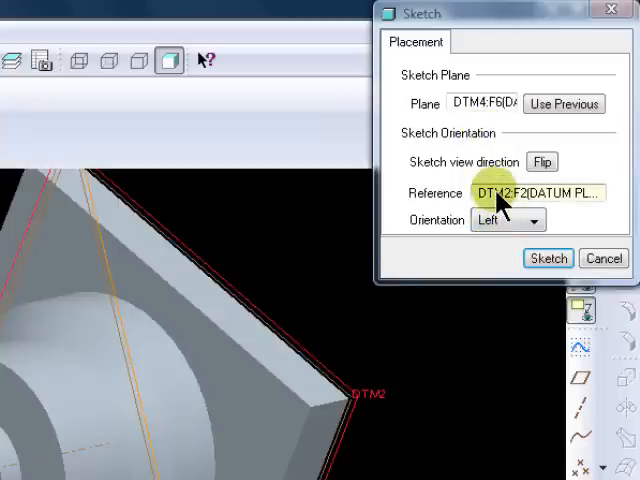
pyautogui.click(548, 257)
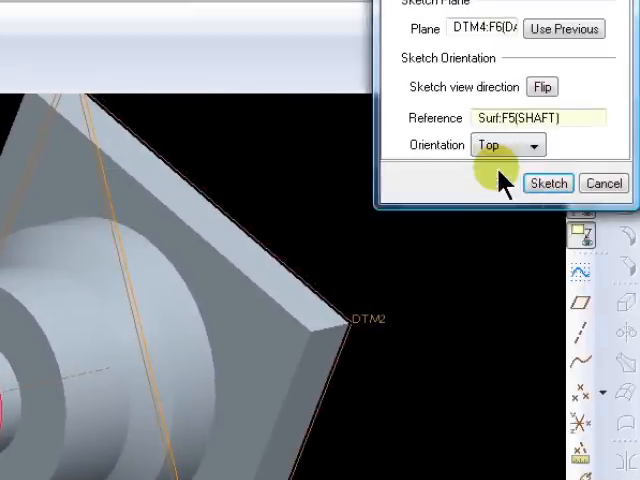
# - Enter the sketcher on DTM4 and pick two shaft surfaces as references
pyautogui.click(547, 183)
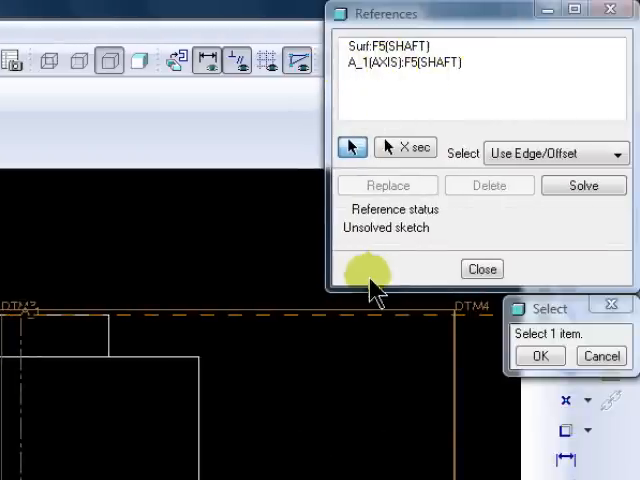
pyautogui.click(482, 268)
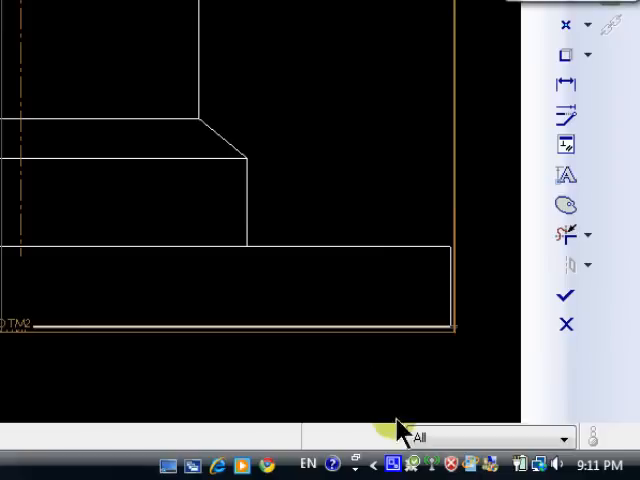
pyautogui.click(425, 438)
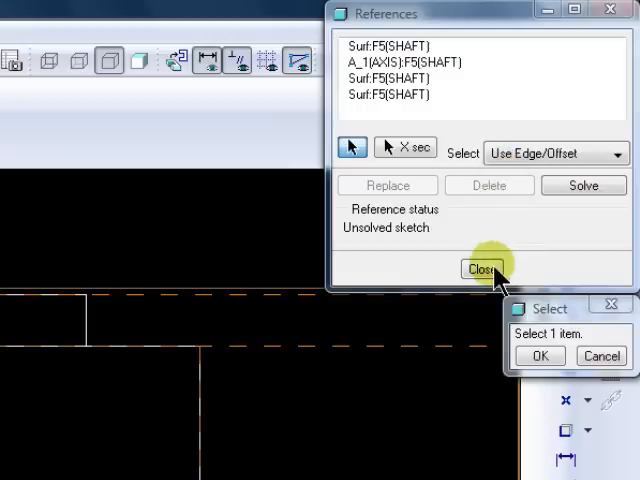
# - Draw a small rectangle on the shaft and finish the Extrude 2 sketch
pyautogui.click(483, 268)
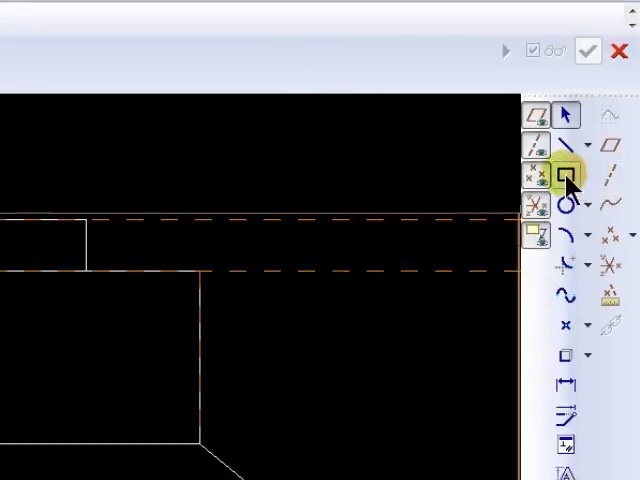
pyautogui.click(567, 177)
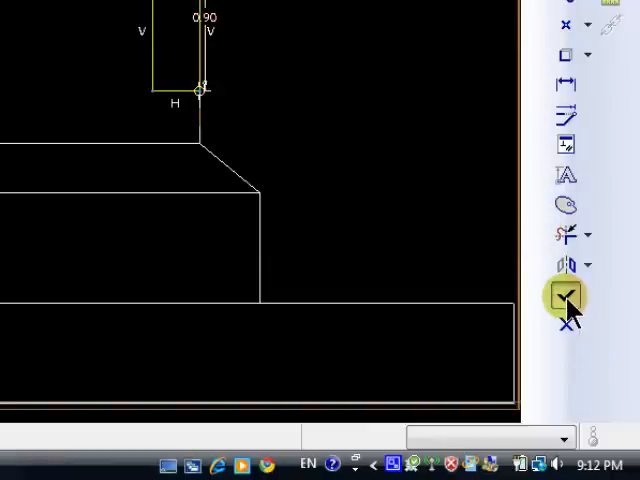
pyautogui.click(567, 295)
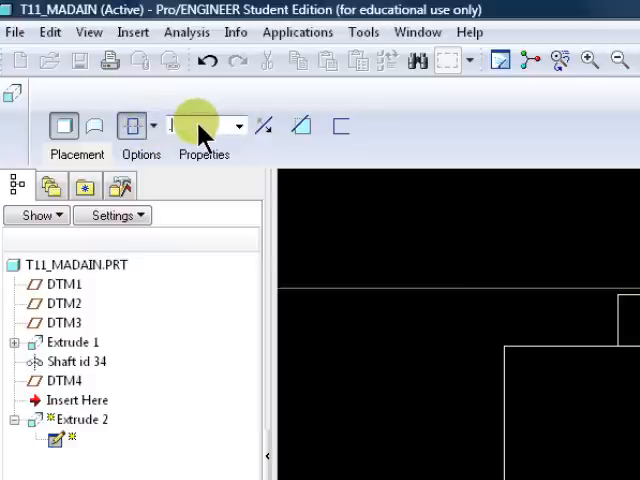
# - Set the extrude depth to 0.25 and switch it to Remove Material
pyautogui.write('0.25')
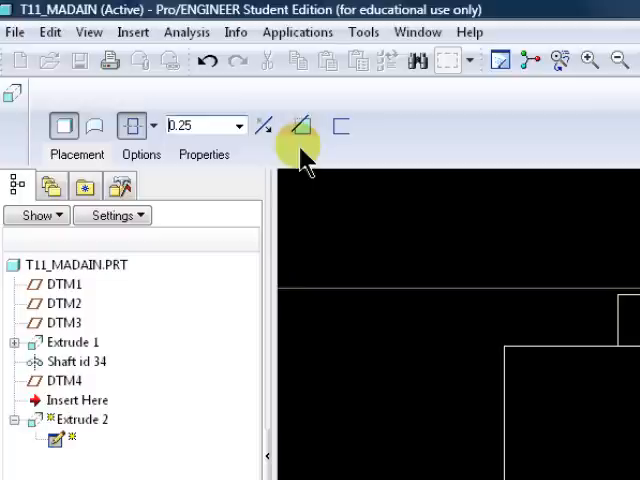
pyautogui.click(301, 125)
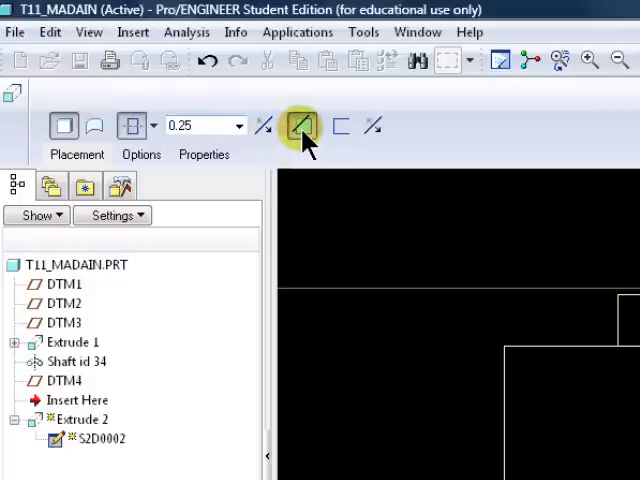
pyautogui.click(300, 126)
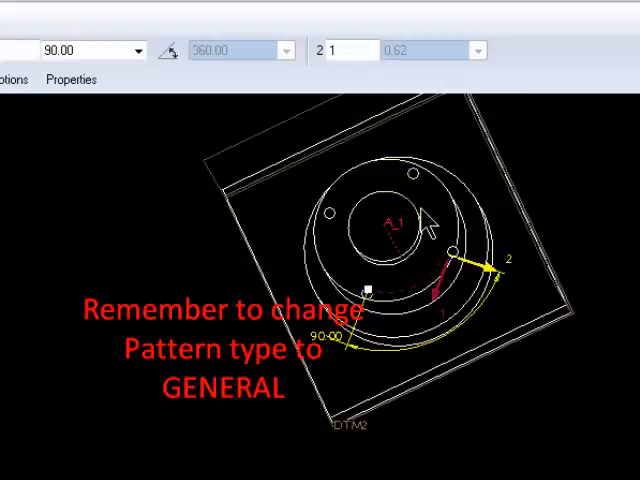
# - Apply the axial pattern around axis A_1 with a 90° increment
pyautogui.click(583, 126)
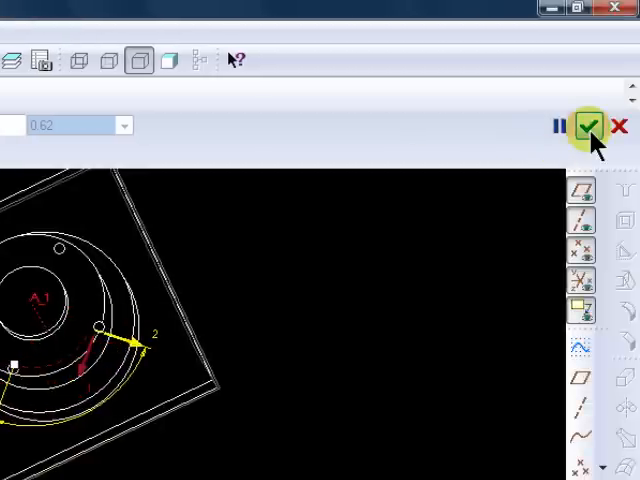
# - Confirm the cut pattern, then purge old part versions via File > Delete > Old Versions
pyautogui.click(582, 126)
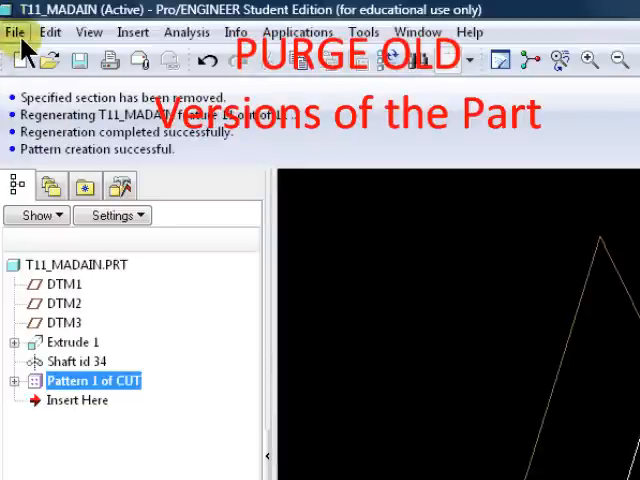
pyautogui.click(15, 32)
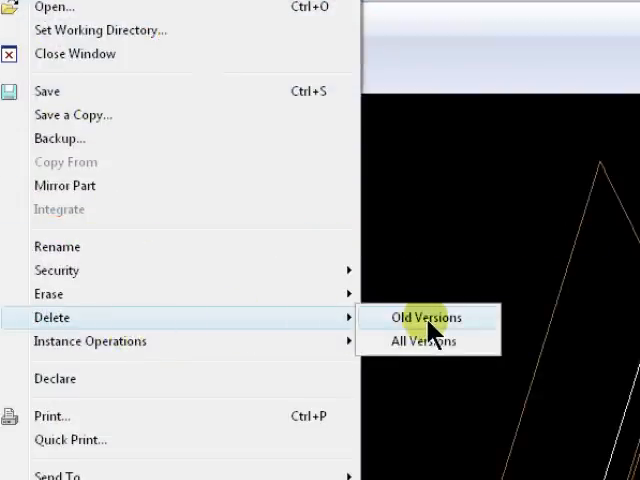
pyautogui.click(424, 317)
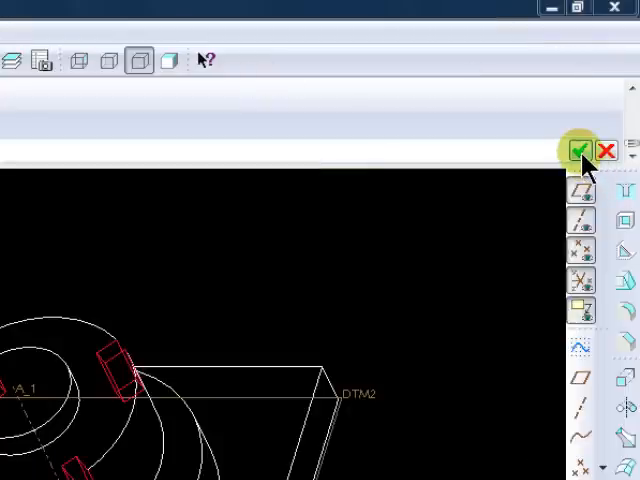
pyautogui.click(579, 151)
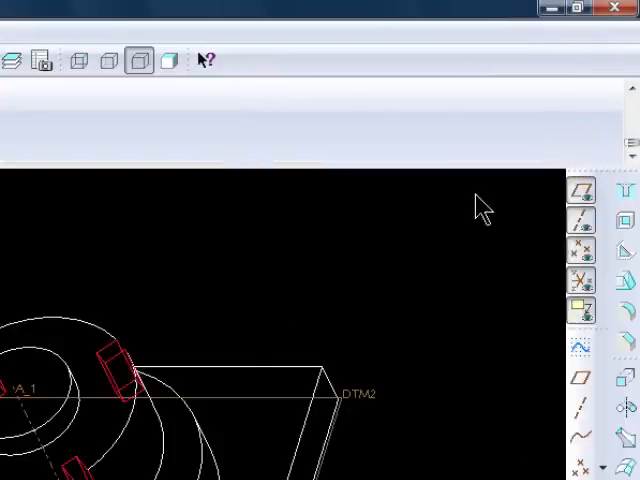